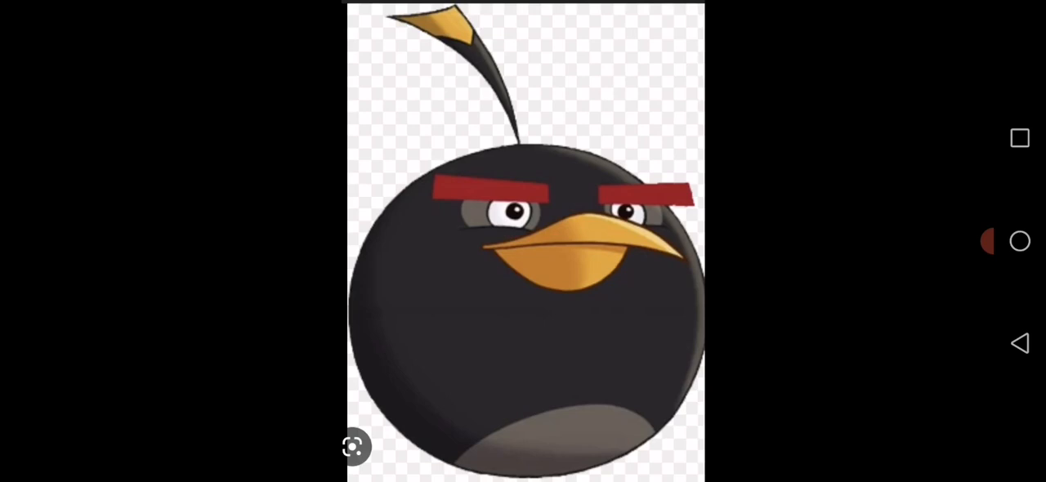
# Step: Open the 'Mitja Kraner Hijacks The School Bus/Grounded' video and pause it at 0:15
pyautogui.click(1020, 240)
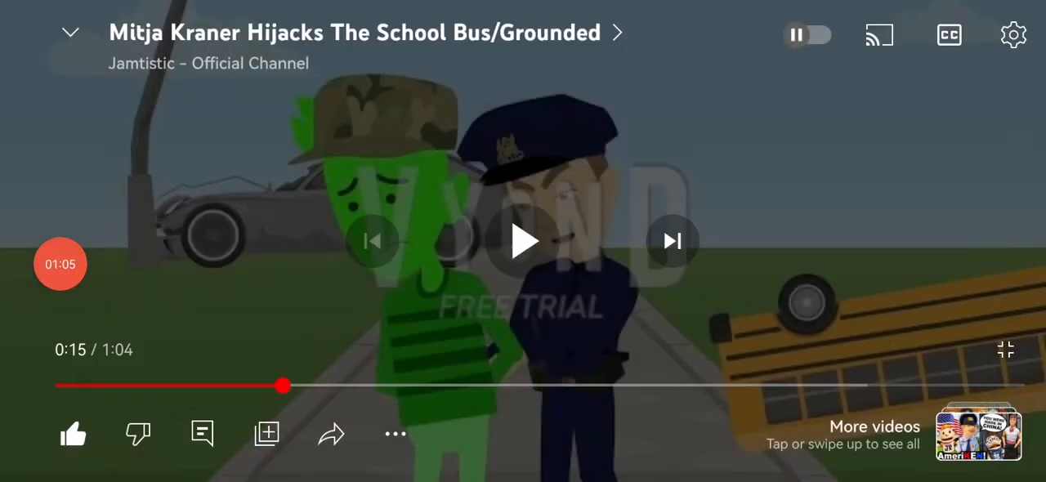
# Step: Leave the cartoon video and display the angry, teeth-baring Bomb bird image
pyautogui.click(523, 240)
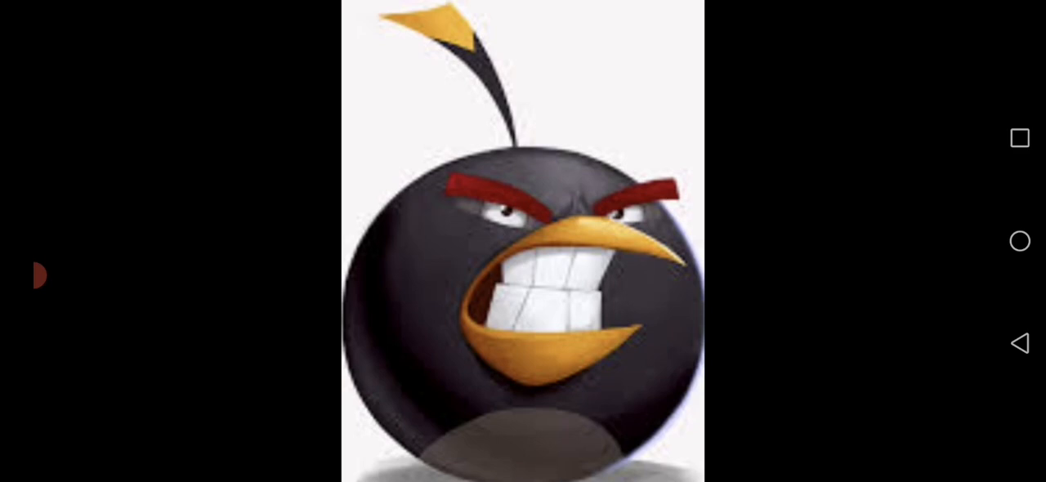
pyautogui.click(37, 276)
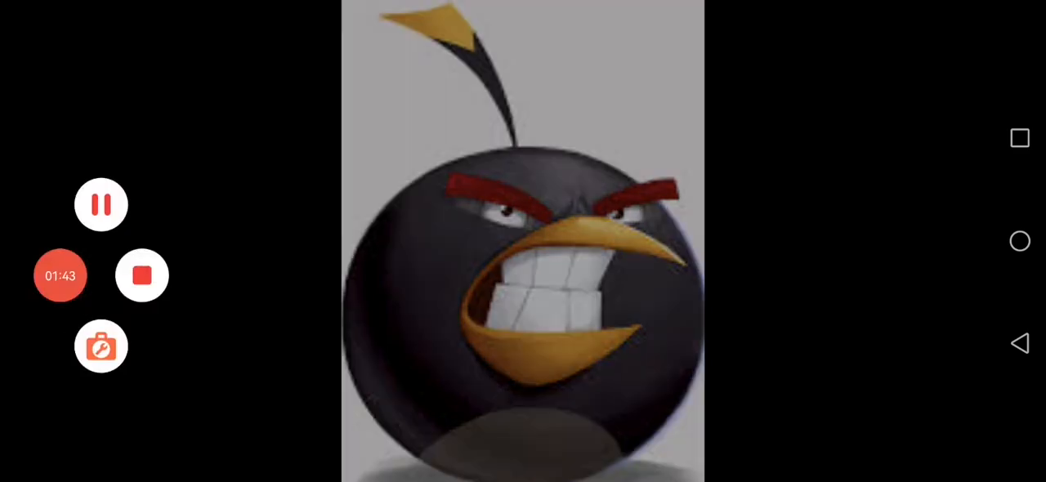